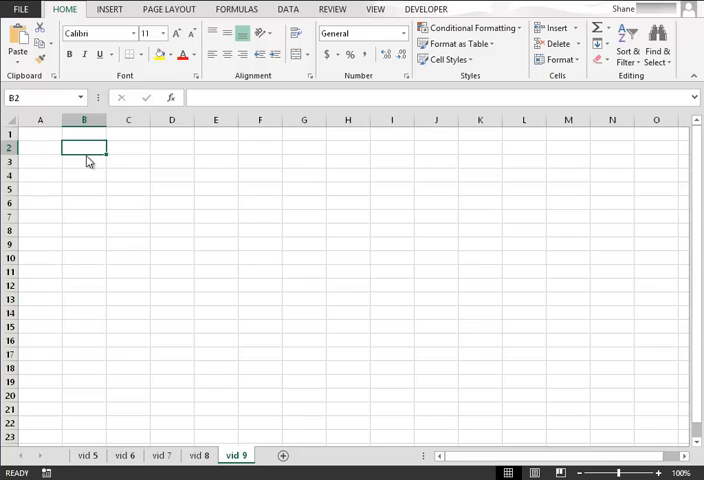
mouse_move(86, 158)
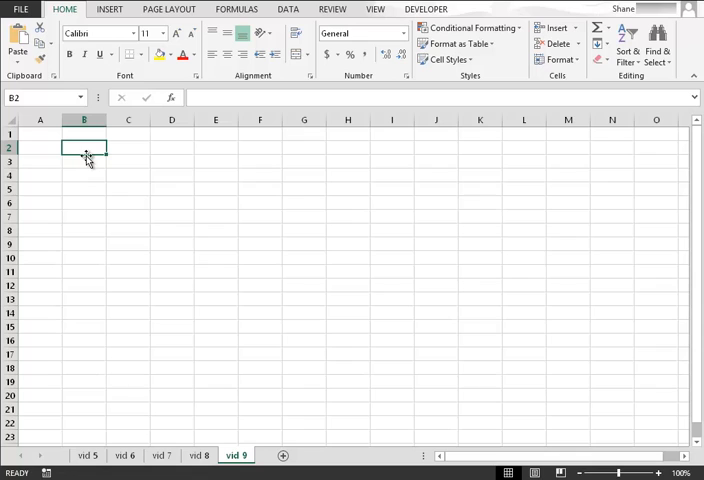
Step: Enter the headers 'Sales Person' in B2 and 'Month' beside it
text(s)
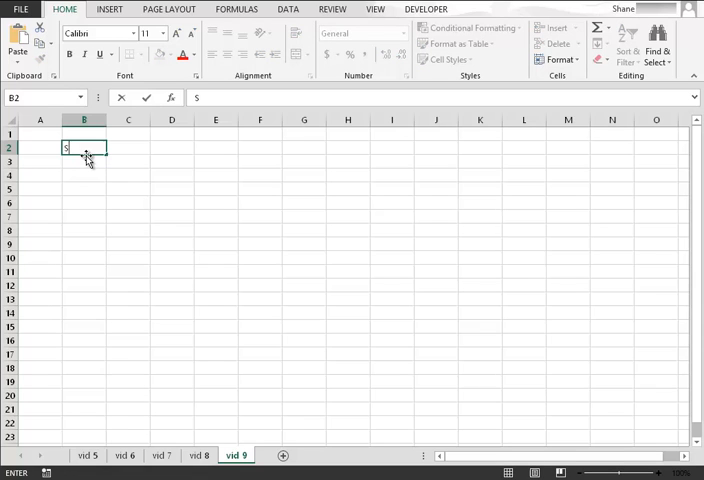
text(ales)
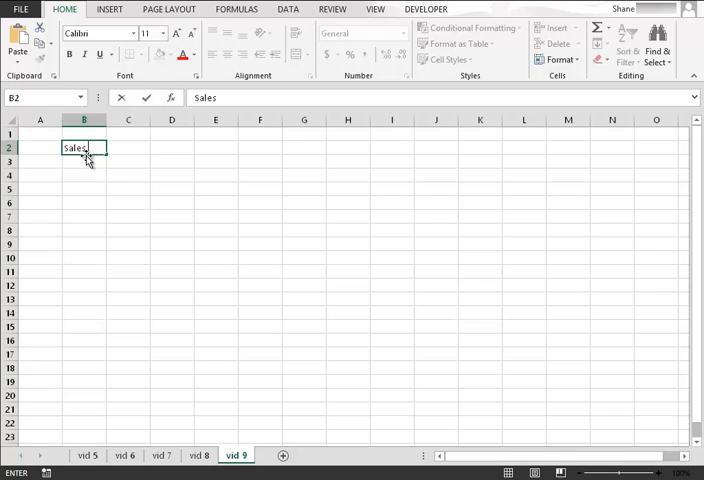
text(Person)
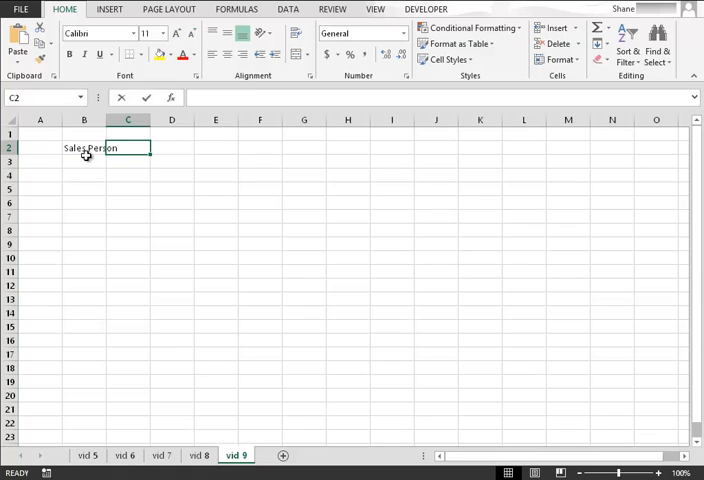
text(Month)
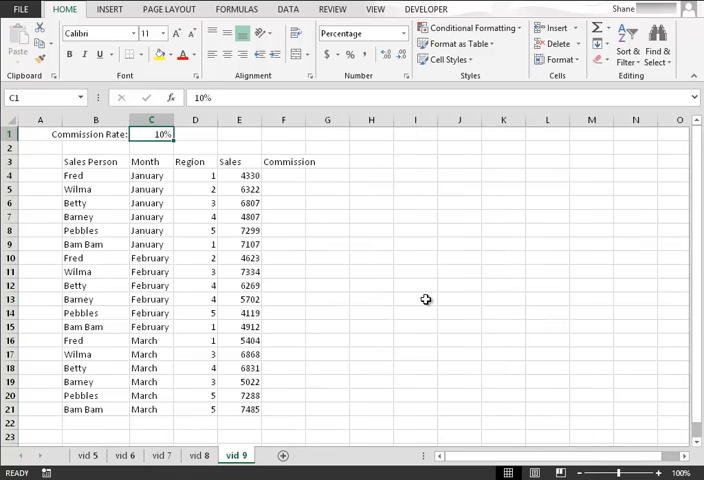
mouse_move(383, 296)
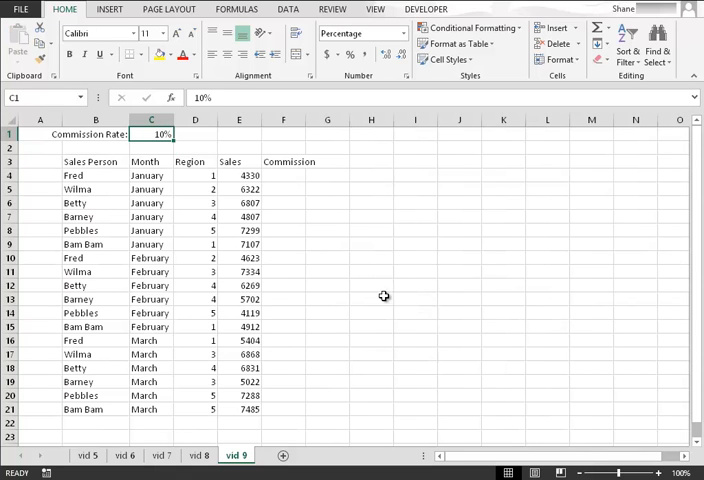
mouse_move(362, 290)
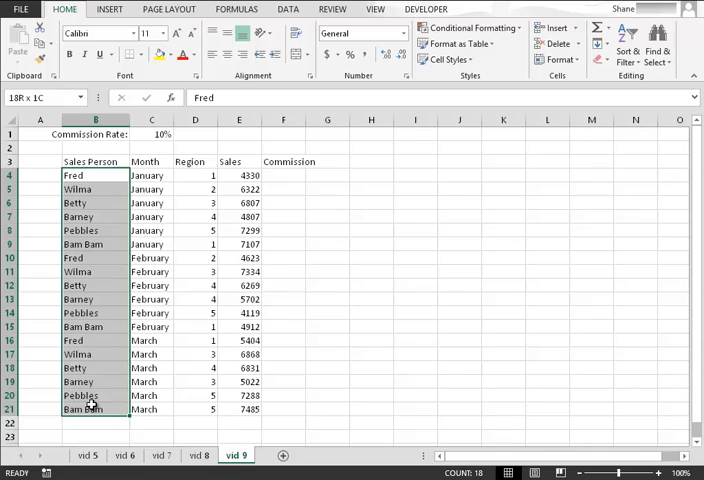
click(93, 161)
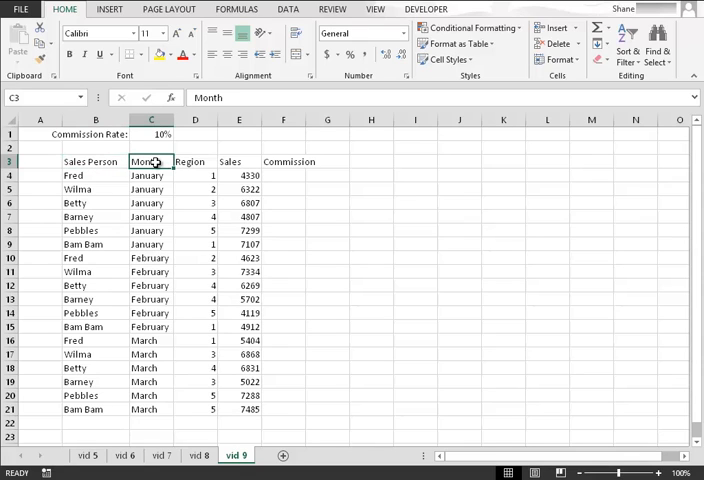
click(195, 161)
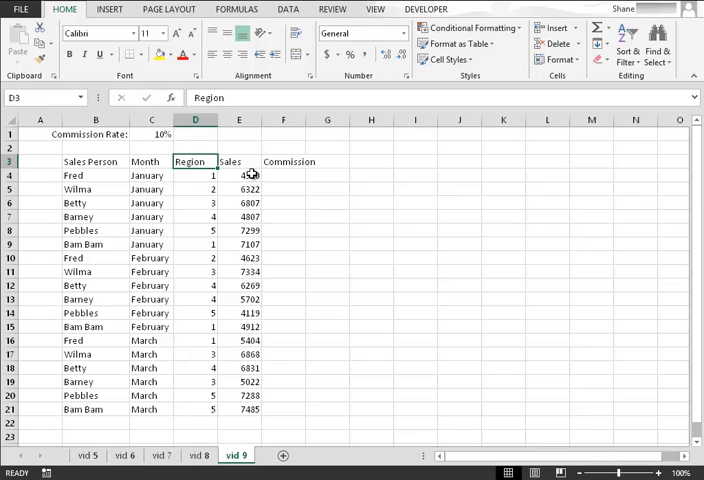
click(239, 175)
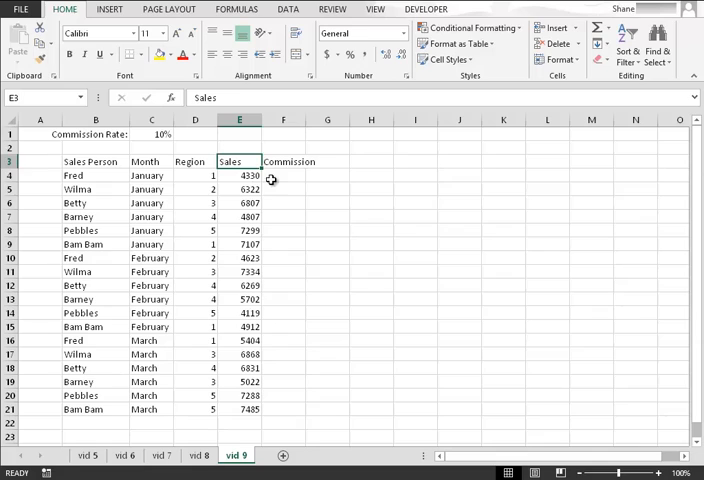
click(283, 175)
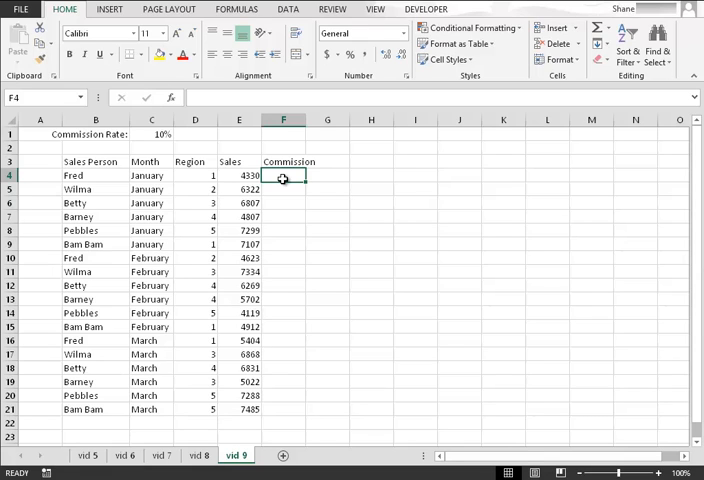
mouse_move(162, 160)
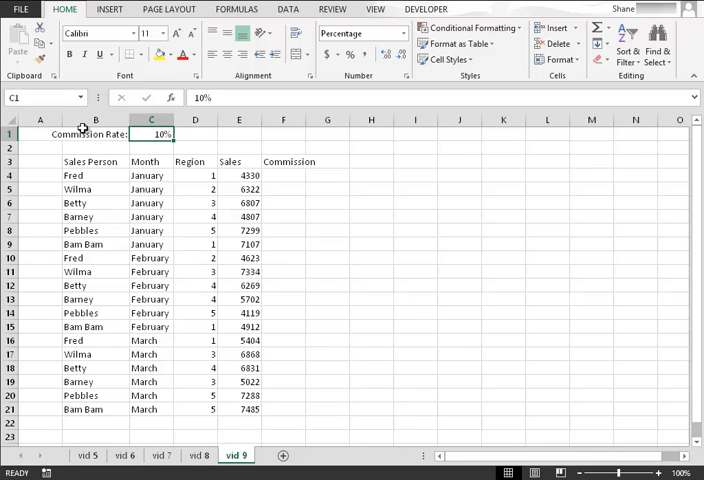
click(95, 134)
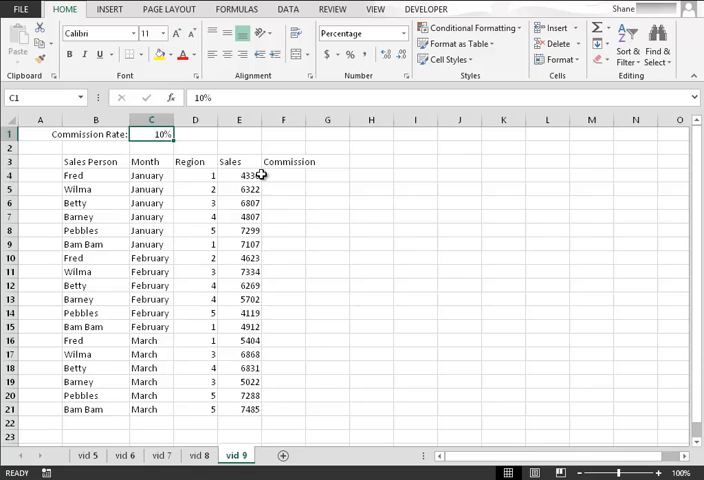
click(283, 175)
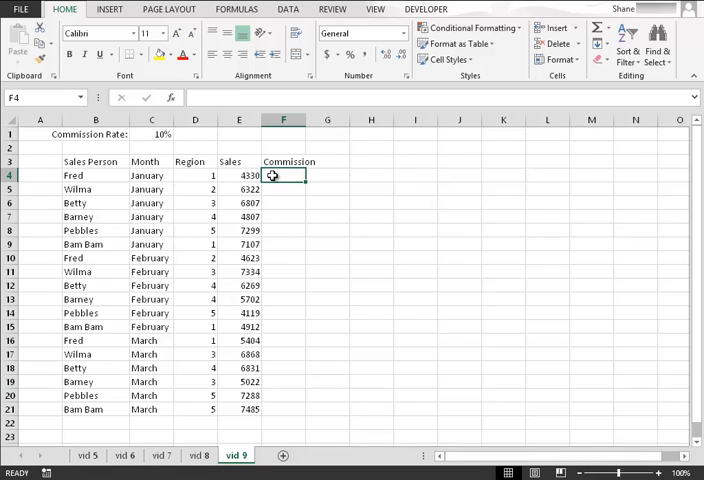
mouse_move(327, 132)
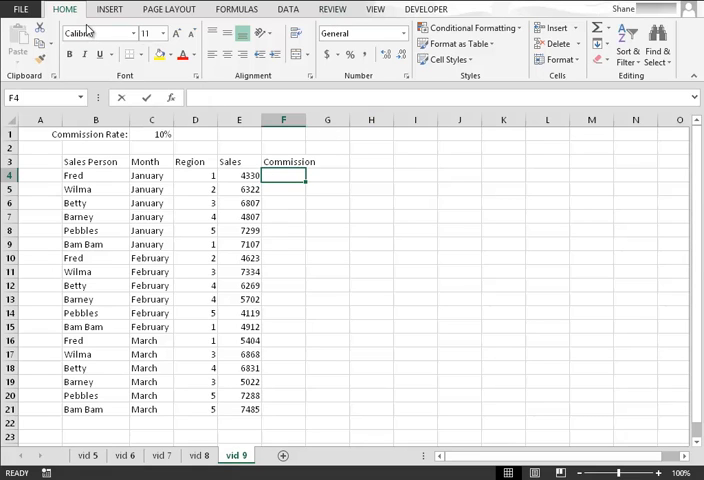
Step: Build the formula =E4*$C$1 in F4 for Fred's commission
text(=)
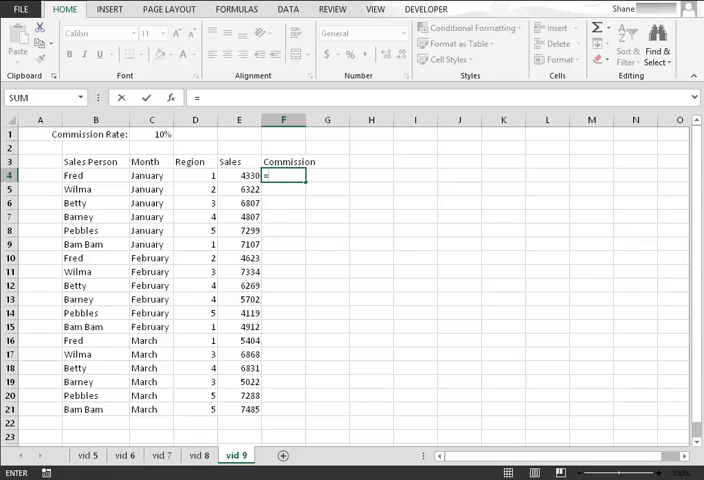
click(238, 175)
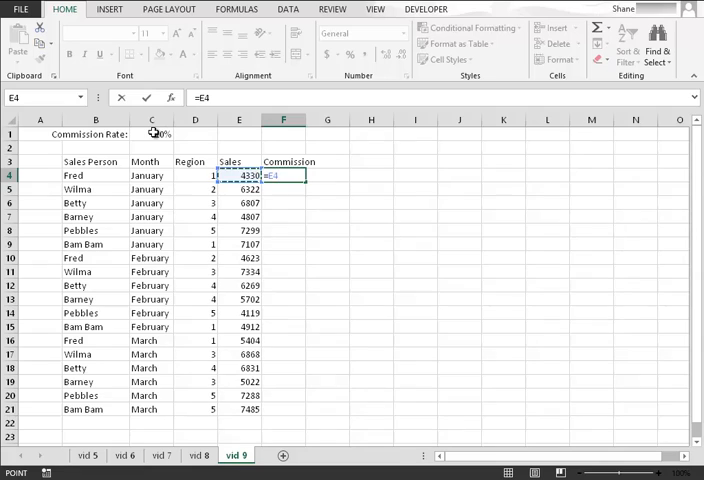
text(*)
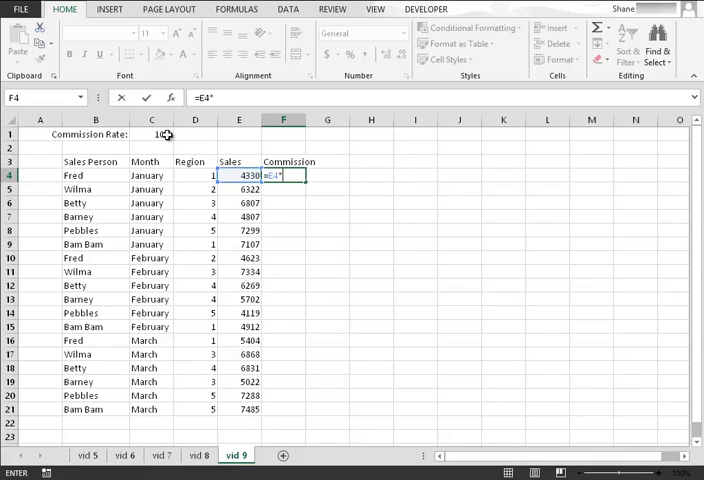
click(167, 134)
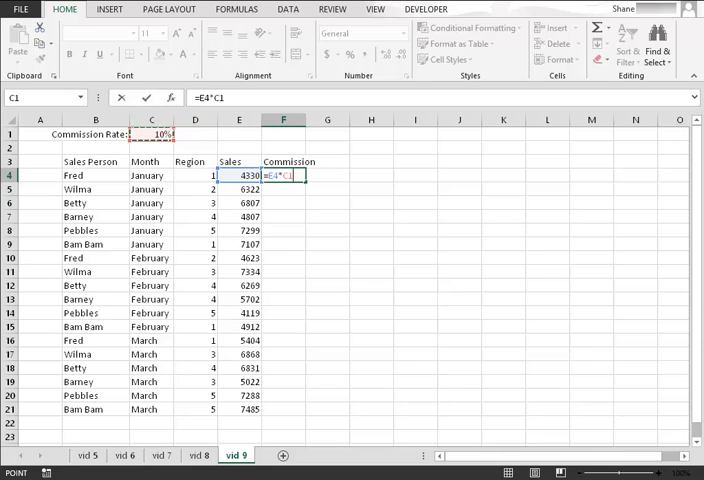
key(F4)
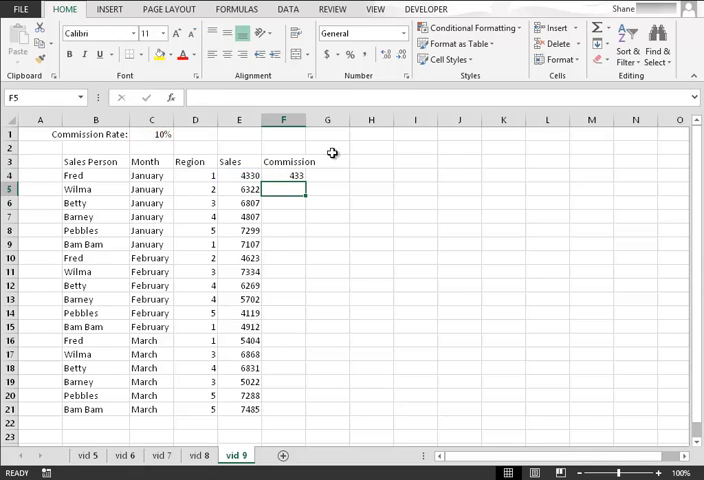
mouse_move(349, 224)
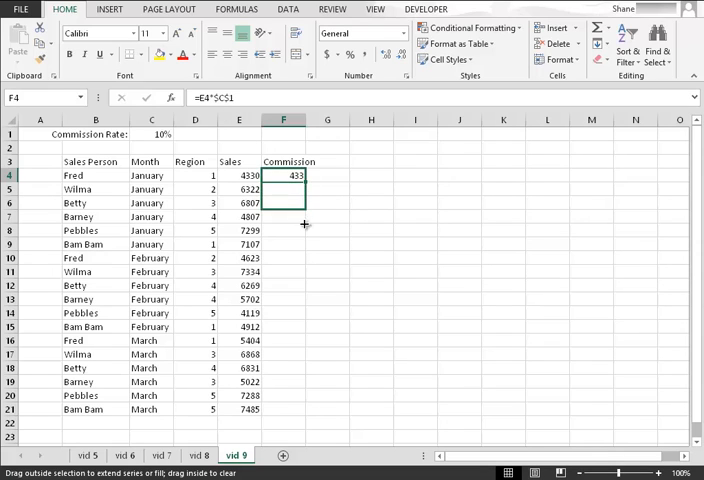
Step: Fill the commission formula from F4 down to F21
drag(307, 180, 307, 410)
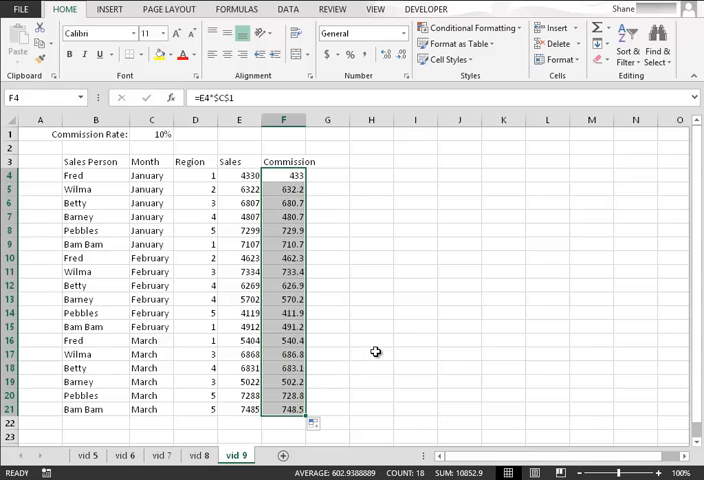
mouse_move(414, 274)
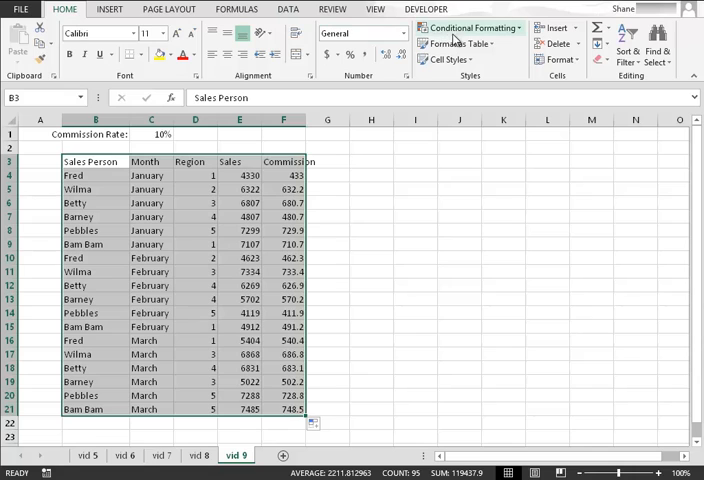
mouse_move(460, 44)
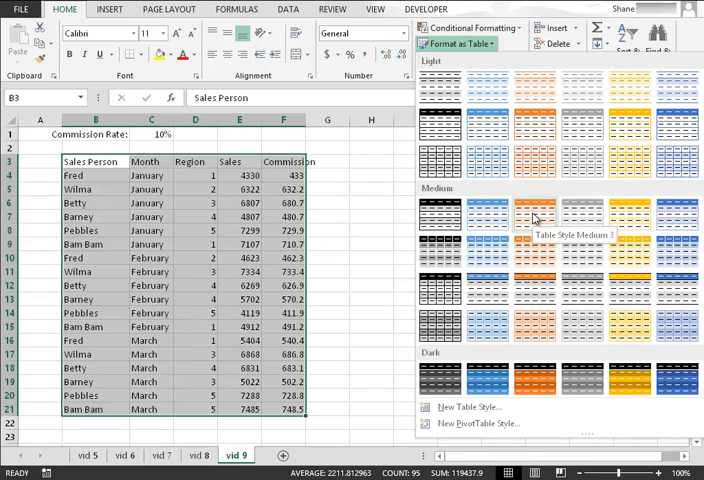
mouse_move(533, 216)
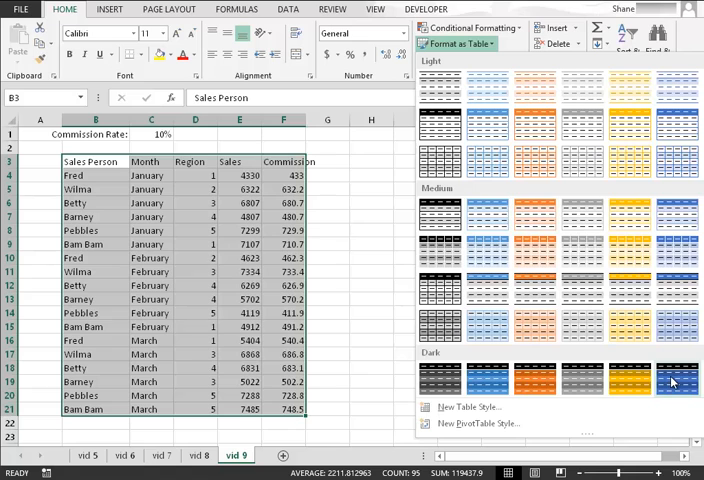
Step: Apply the dark blue style from the Dark group of Format as Table
click(670, 379)
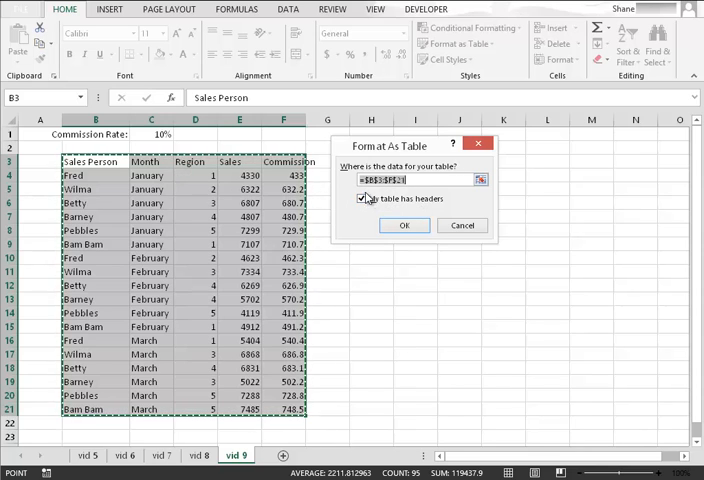
Step: Confirm the B3:F21 table with 'My table has headers' checked
click(404, 225)
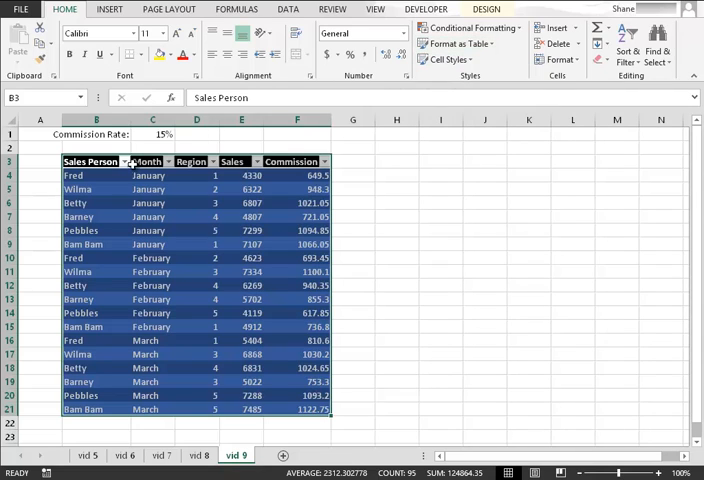
mouse_move(170, 161)
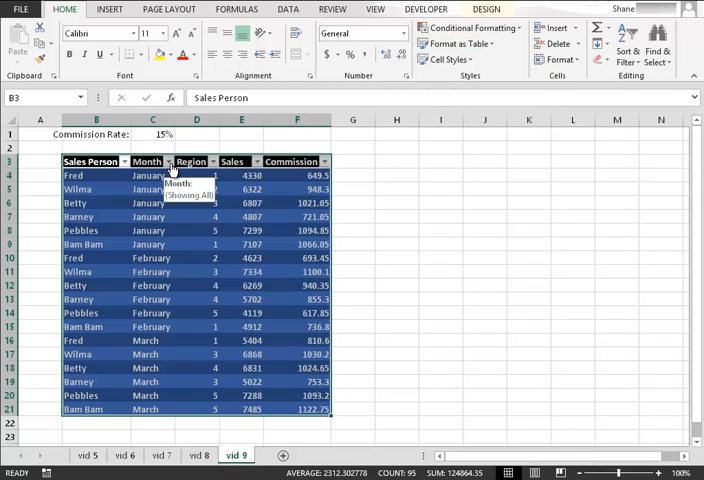